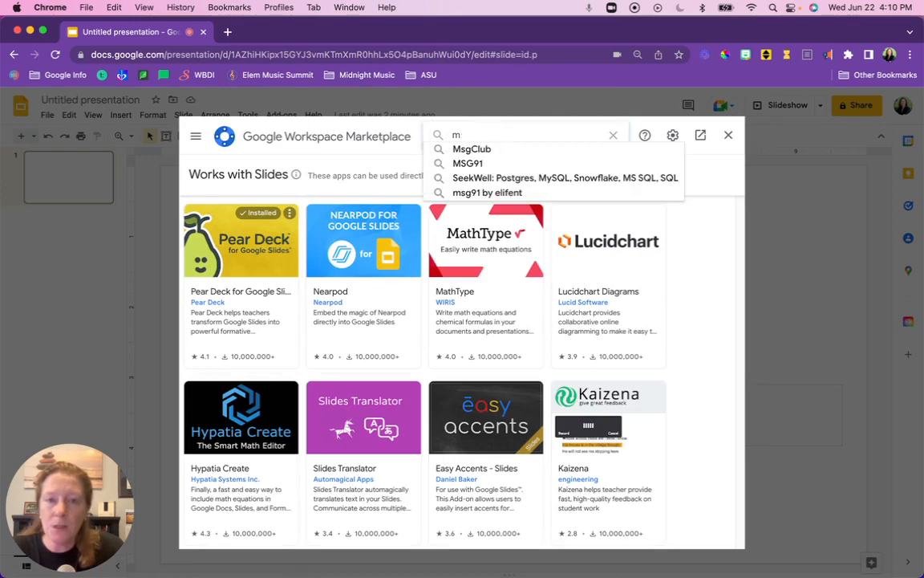
- Search the add-on marketplace for 'Music Snippet'
{"action": "type", "text": "Music Snippet"}
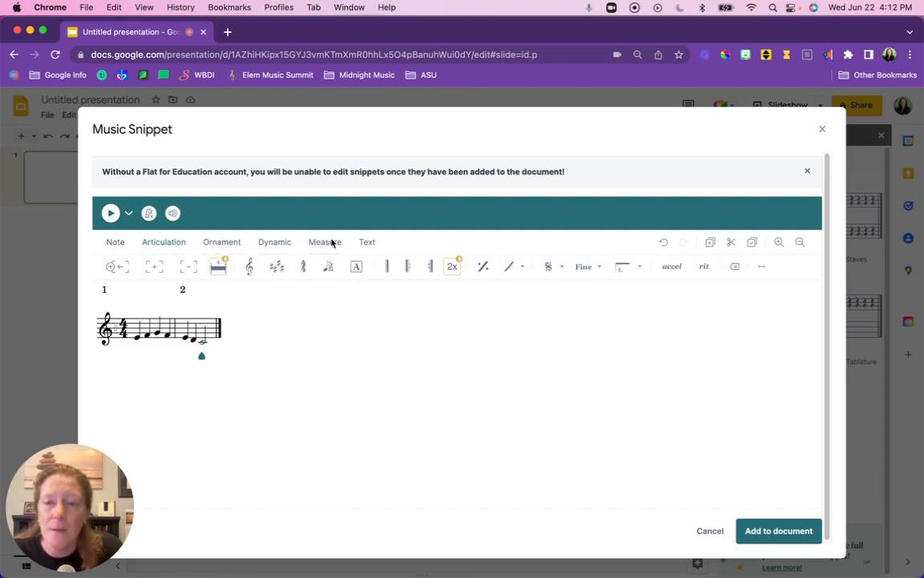
{"action": "left_click", "coordinate": [367, 241]}
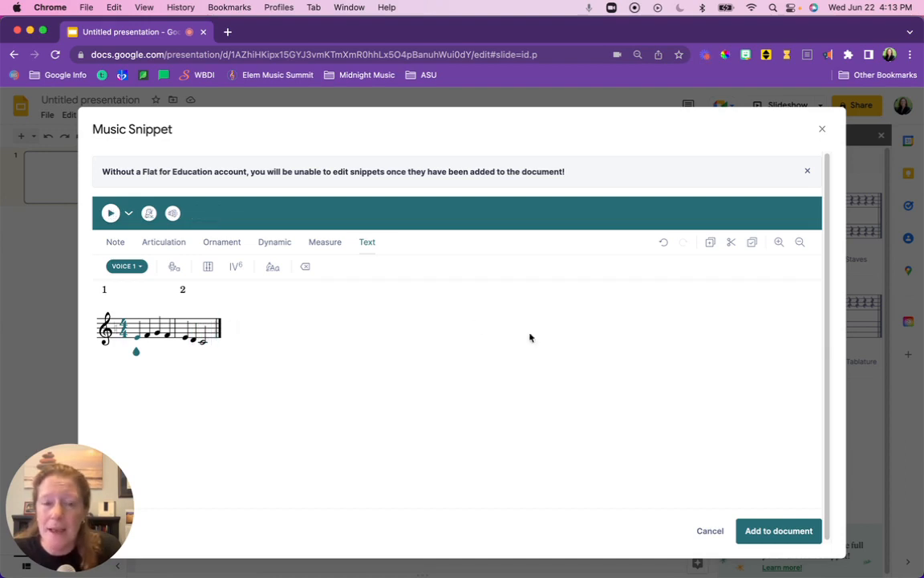
{"action": "left_click", "coordinate": [778, 530]}
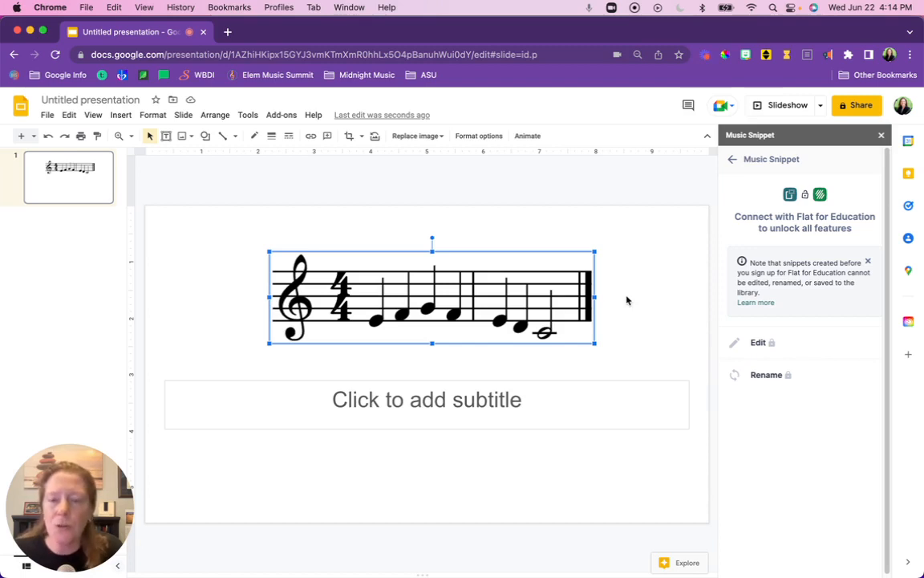